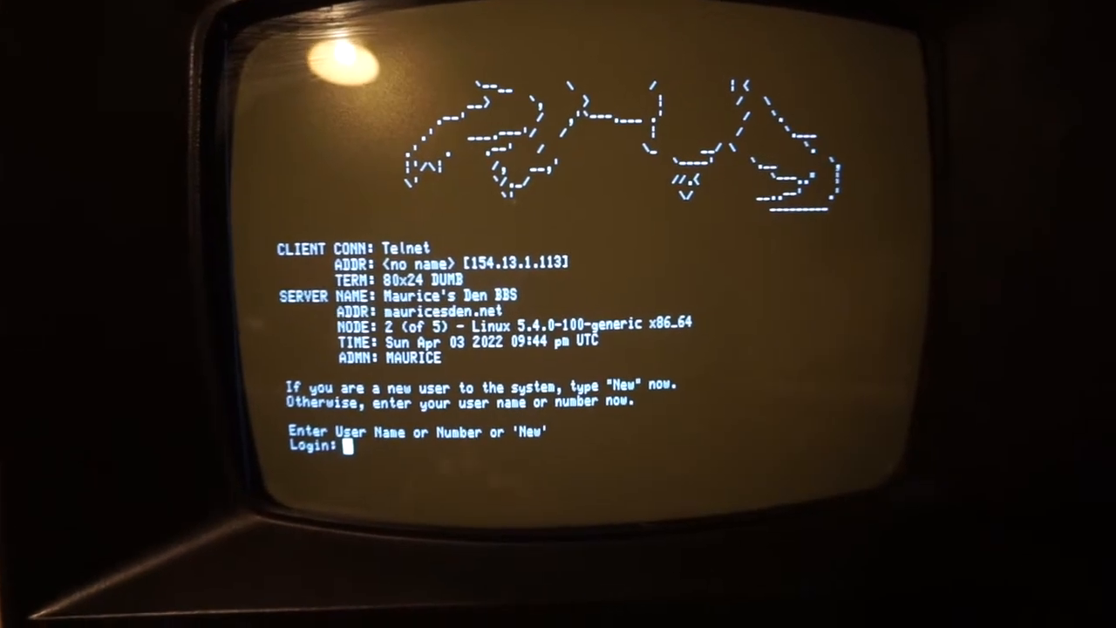
Enter the name 'Maurice' at the Maurice's Den BBS prompt
text(Maurice)
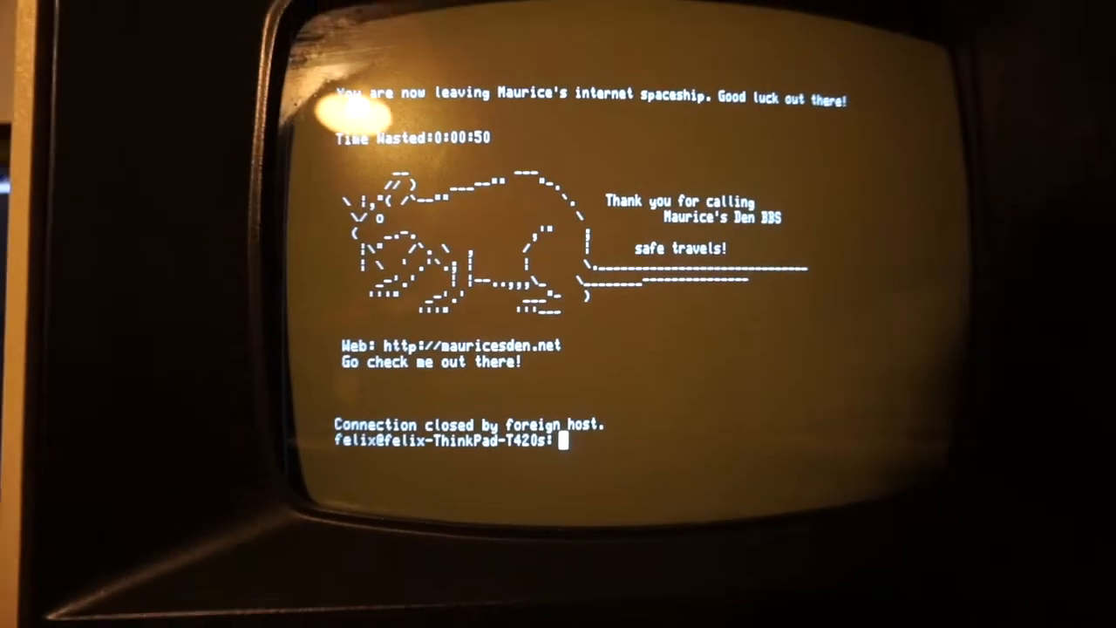
Enter 'fortune | figlet' and 'exit', then begin retyping 'fortune'
text(fortune | figlet)
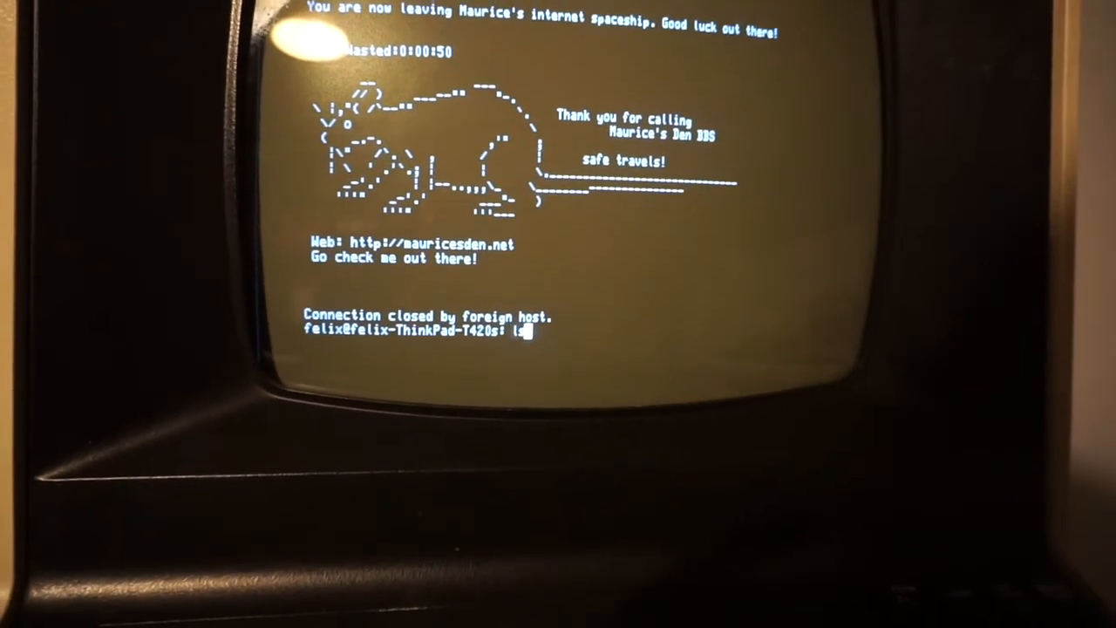
text(exit)
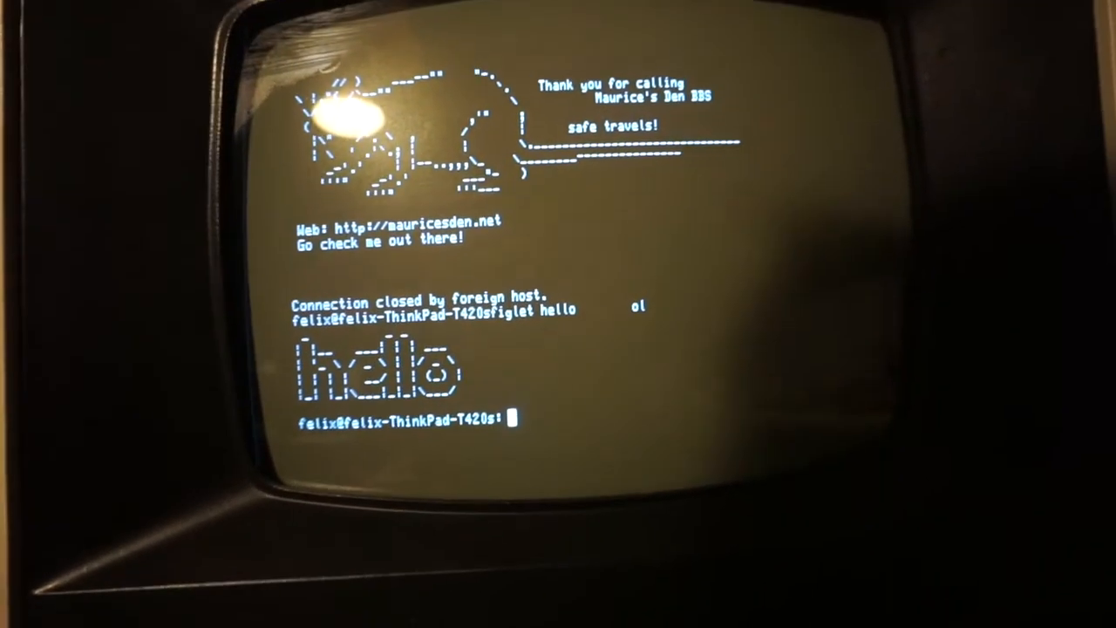
text(fortune |)
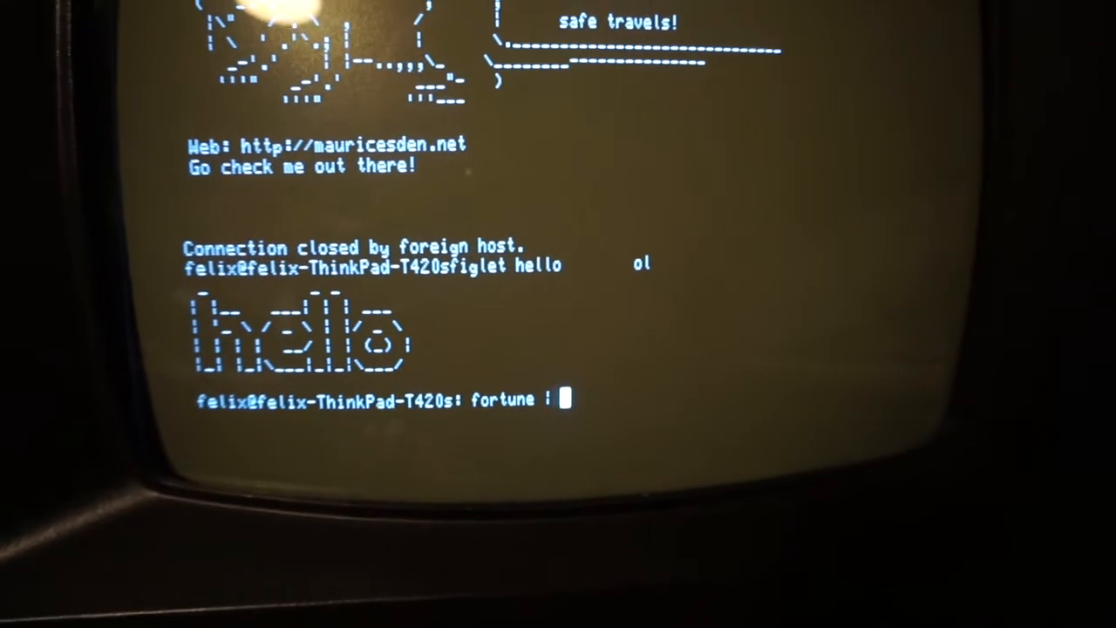
Run 'fortune | figlet' three times, ending on the IRS audit quote
text(figle)
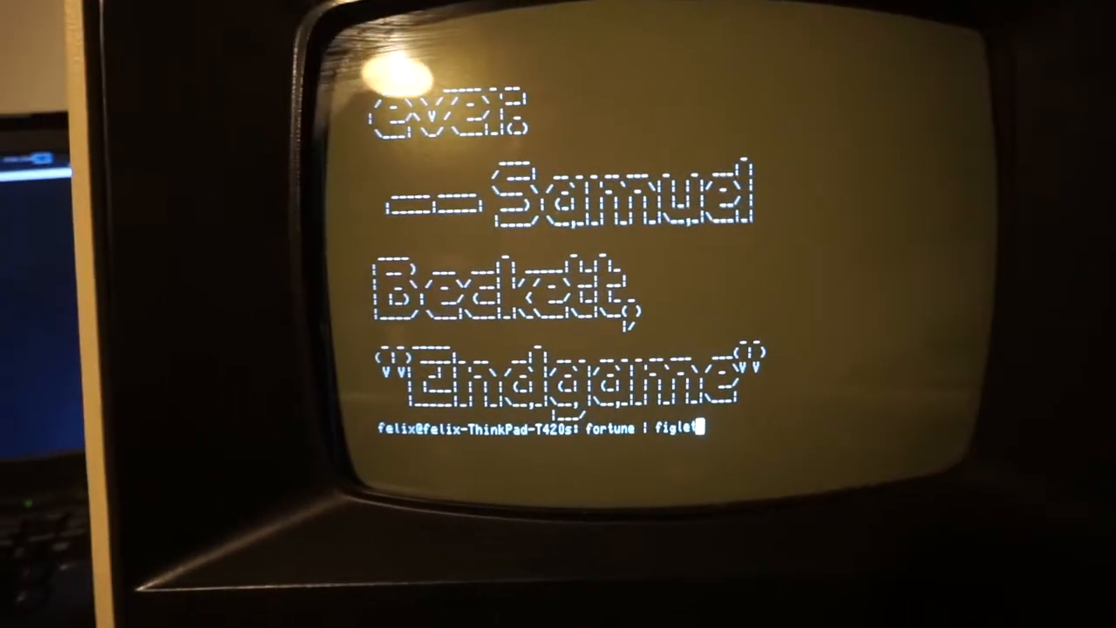
key(Return)
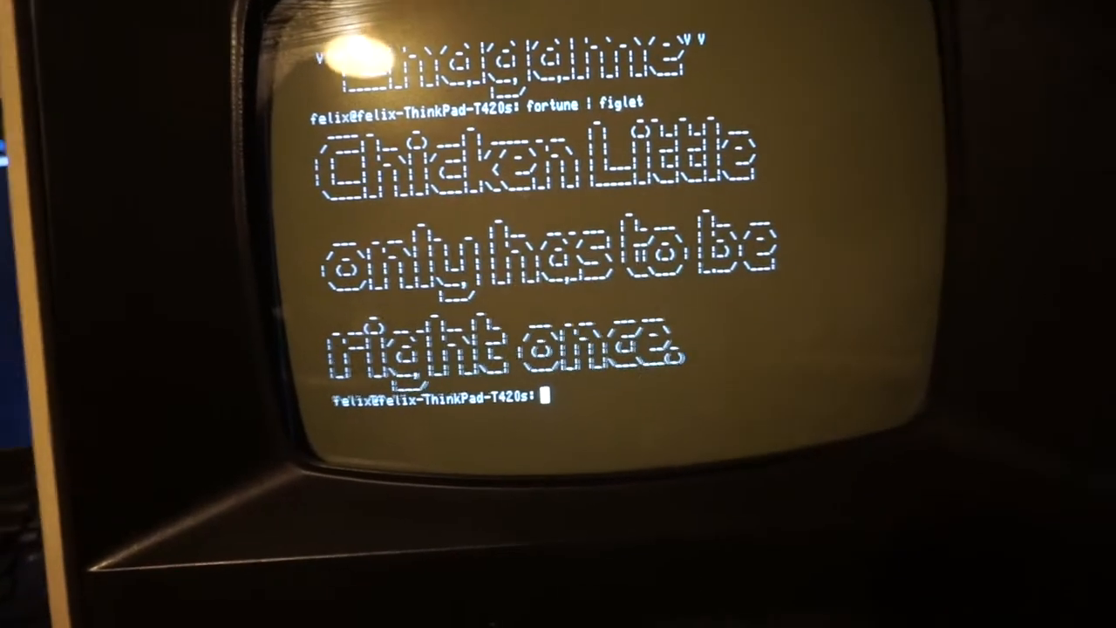
text(fortune | figlet)
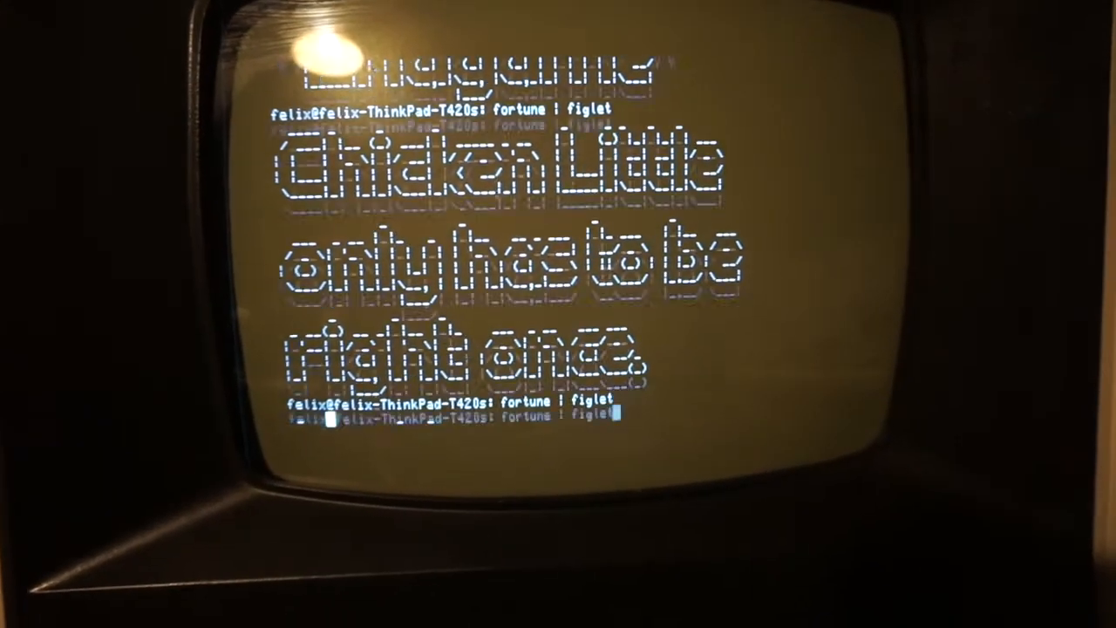
key(Return)
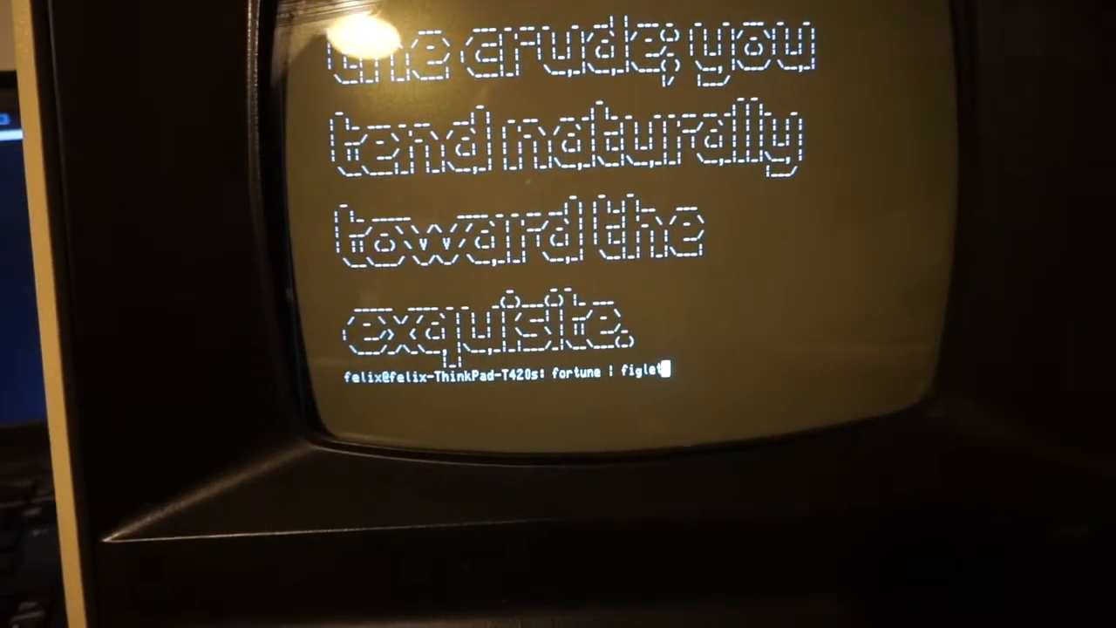
key(Return)
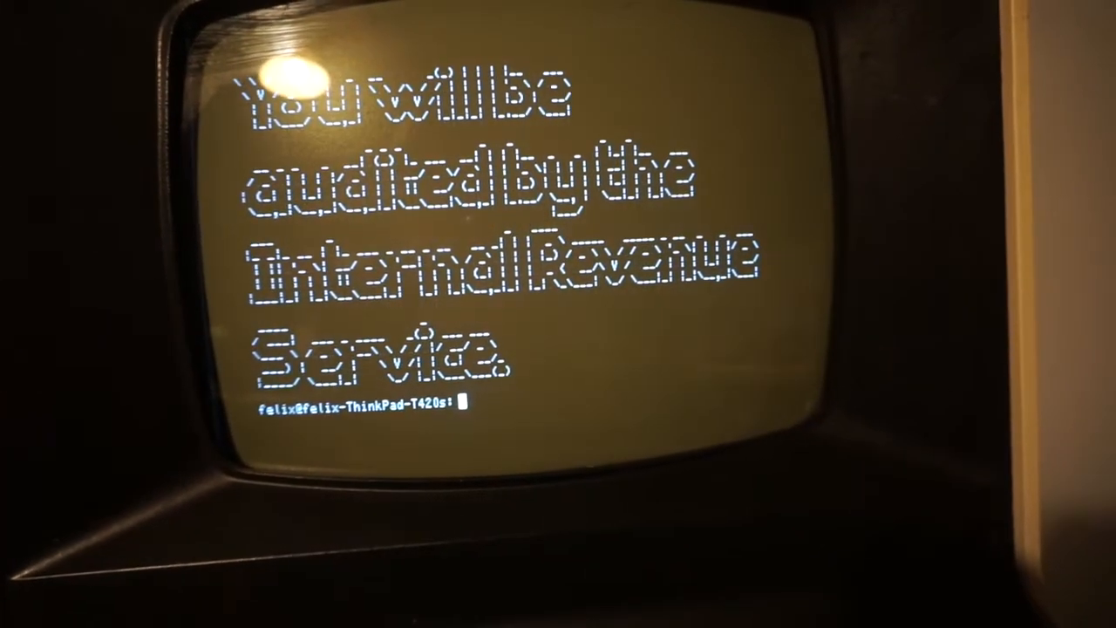